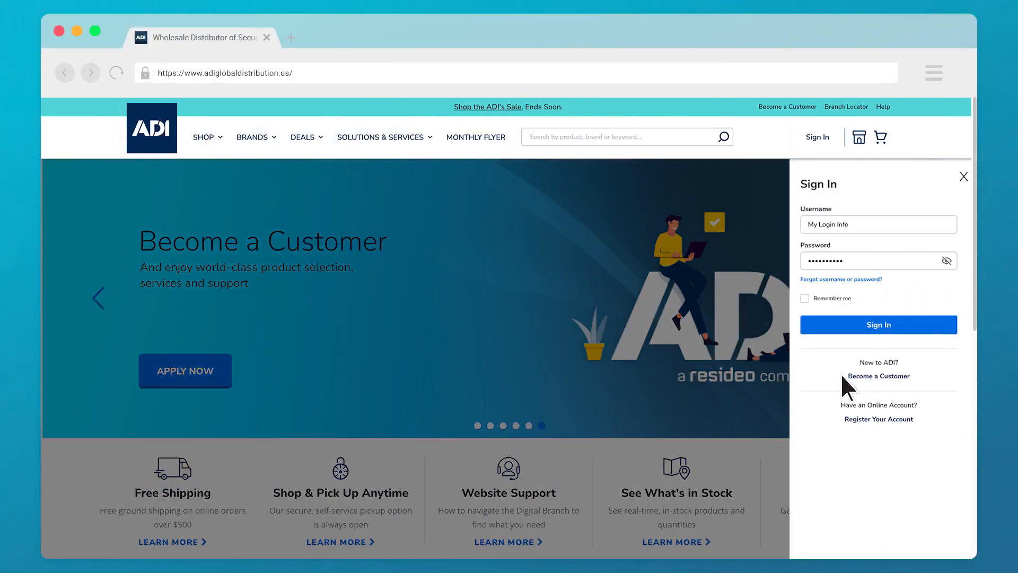
mouse_move(893, 347)
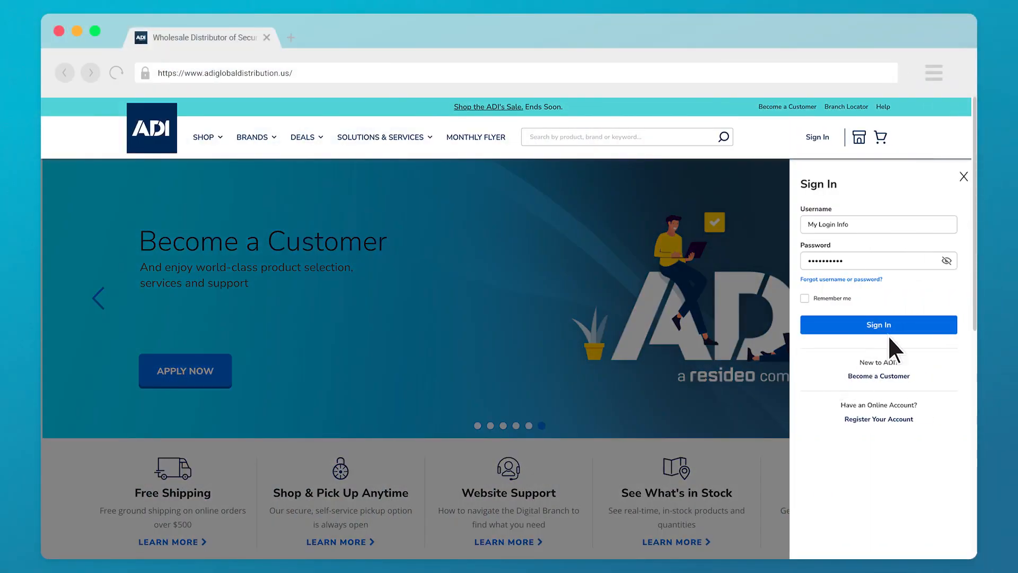
Sign in to the distributor account to show My Account and customer details
click(878, 324)
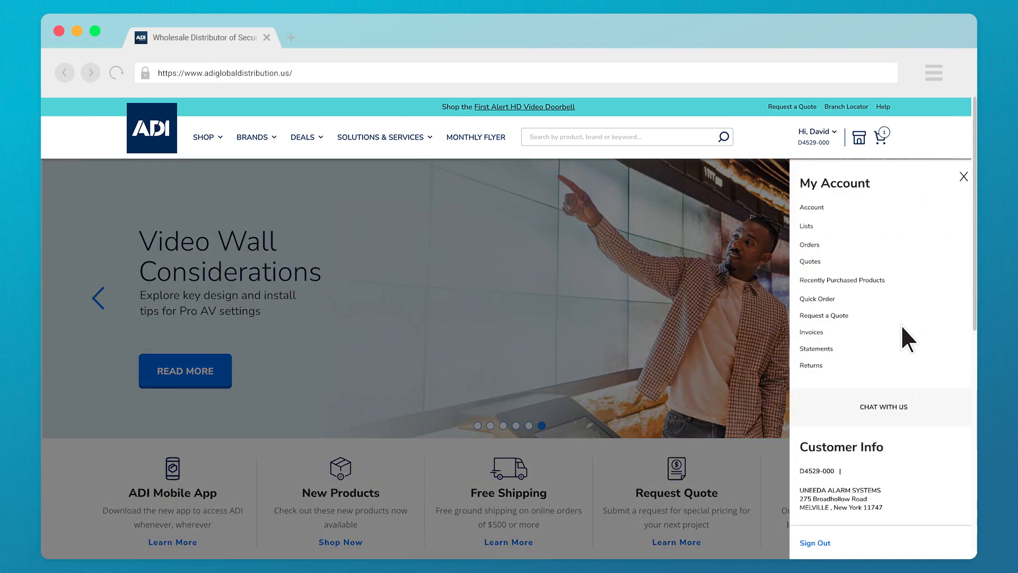
mouse_move(816, 272)
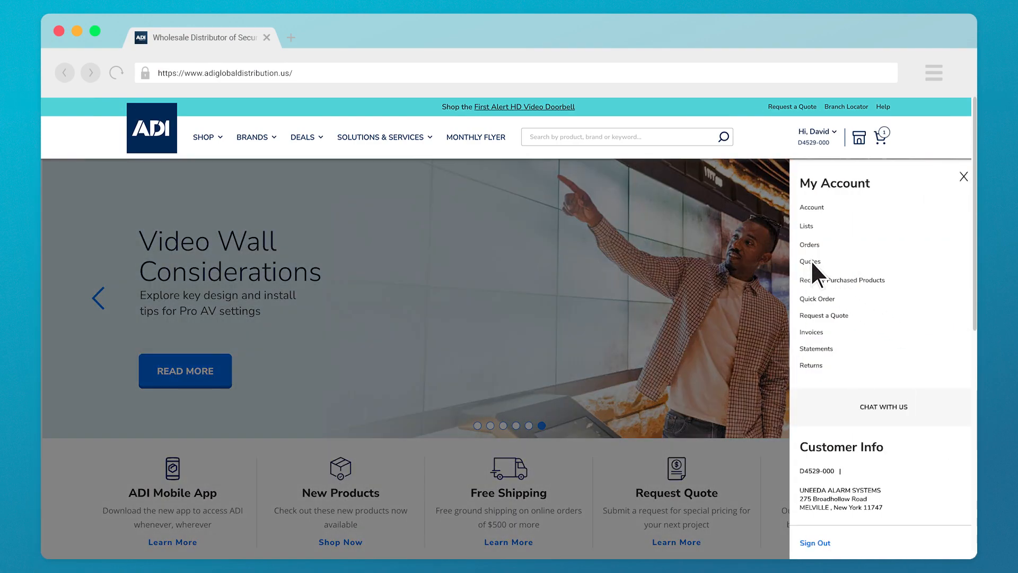
Open Quotes from the My Account panel to list recent quotes
click(810, 261)
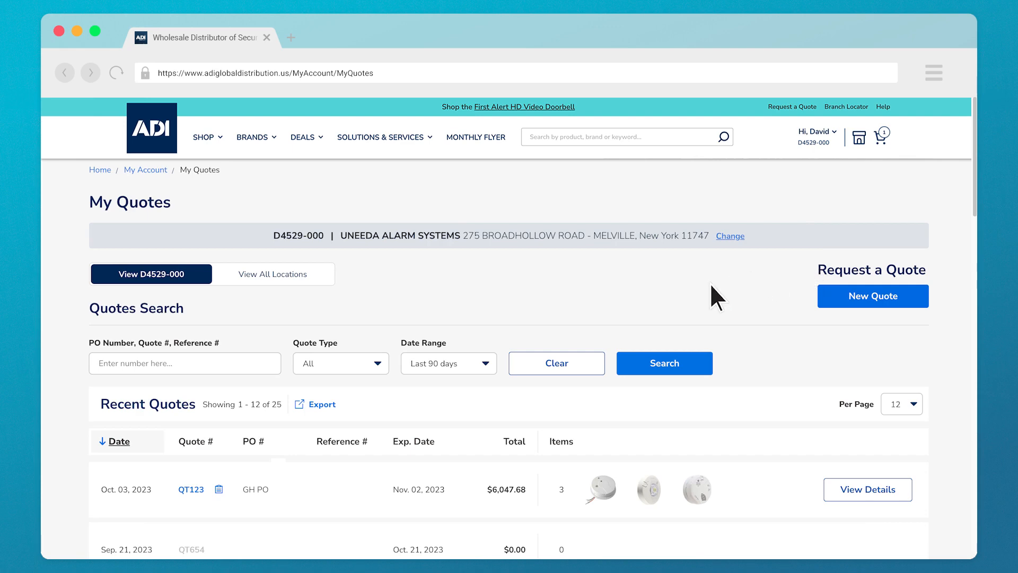
mouse_move(206, 414)
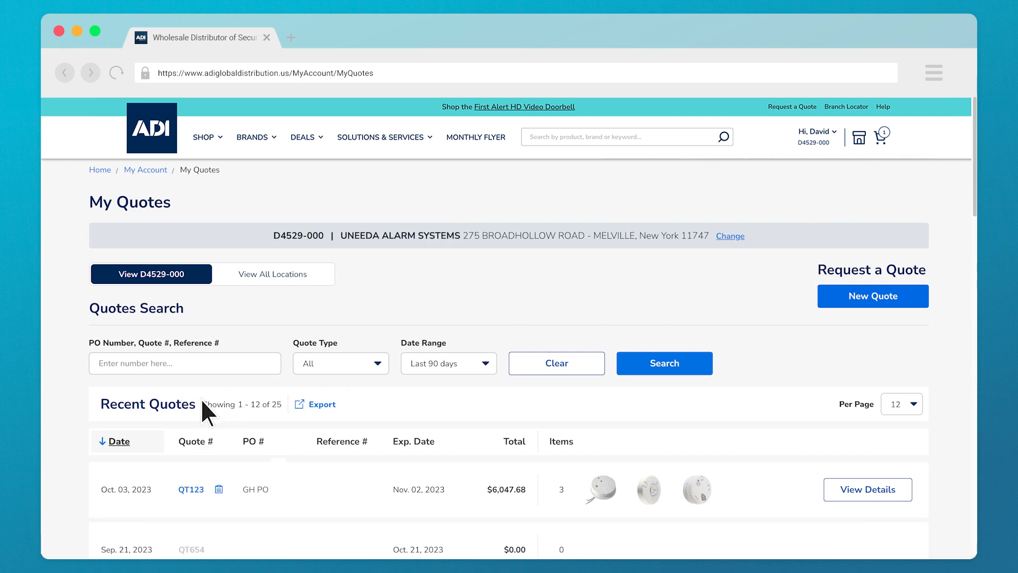
mouse_move(205, 318)
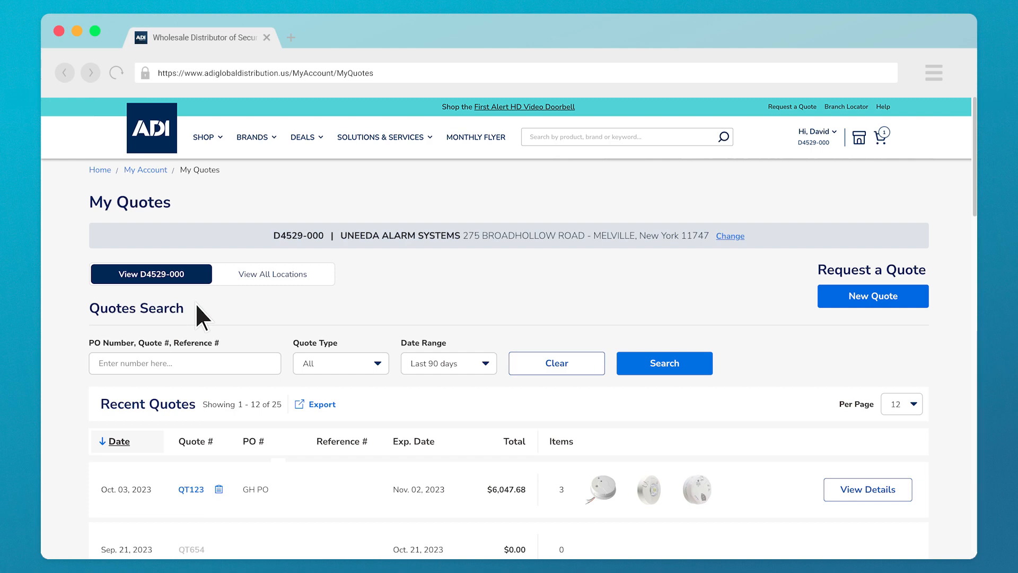
mouse_move(231, 354)
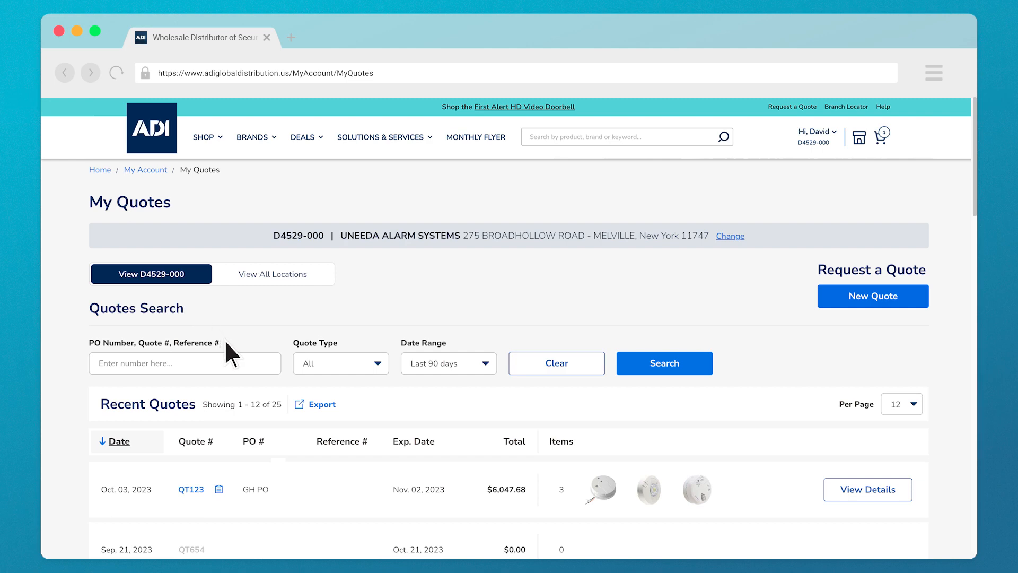
mouse_move(456, 352)
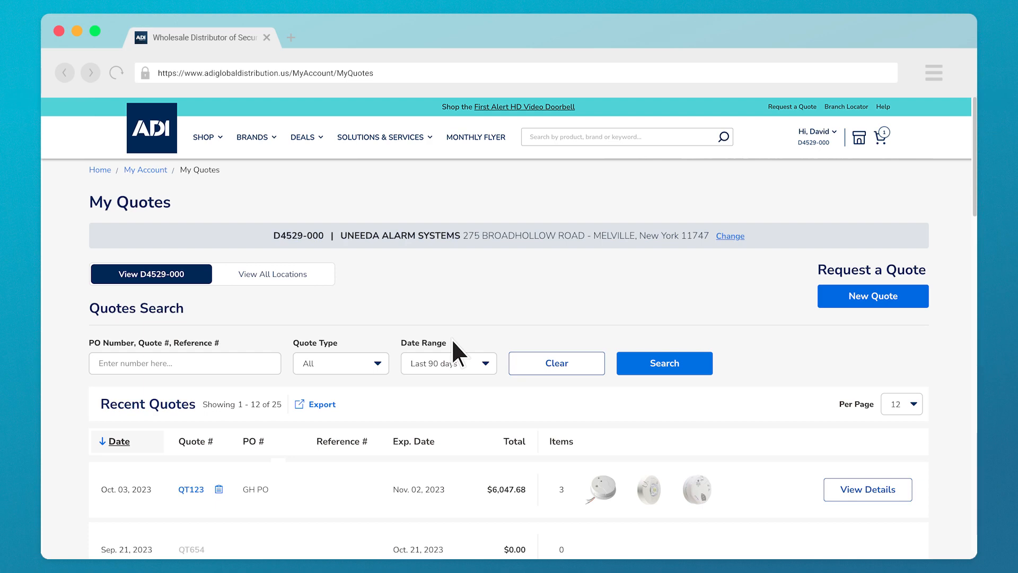
mouse_move(330, 375)
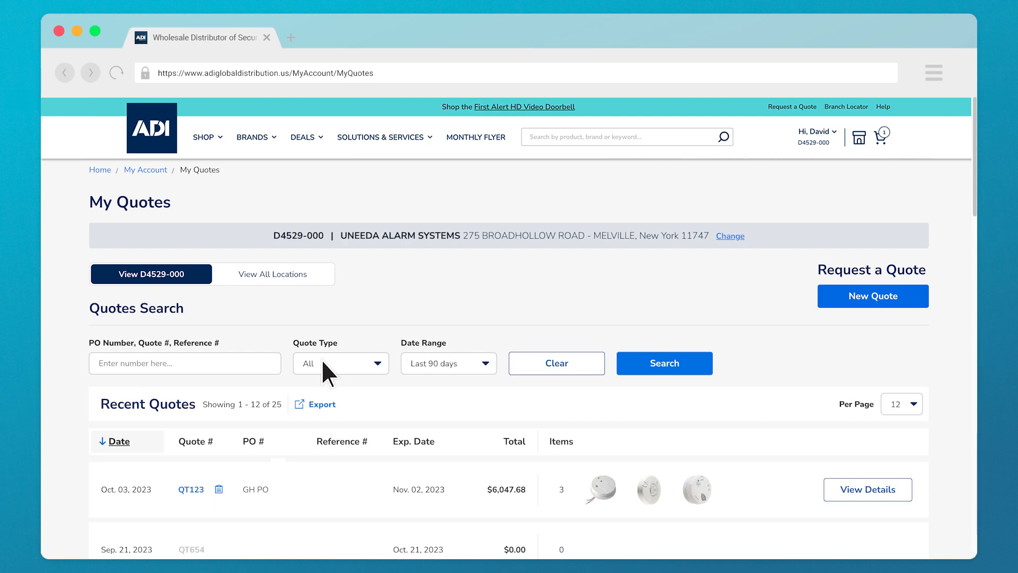
Set the Quote Type filter to Project Quote
click(340, 363)
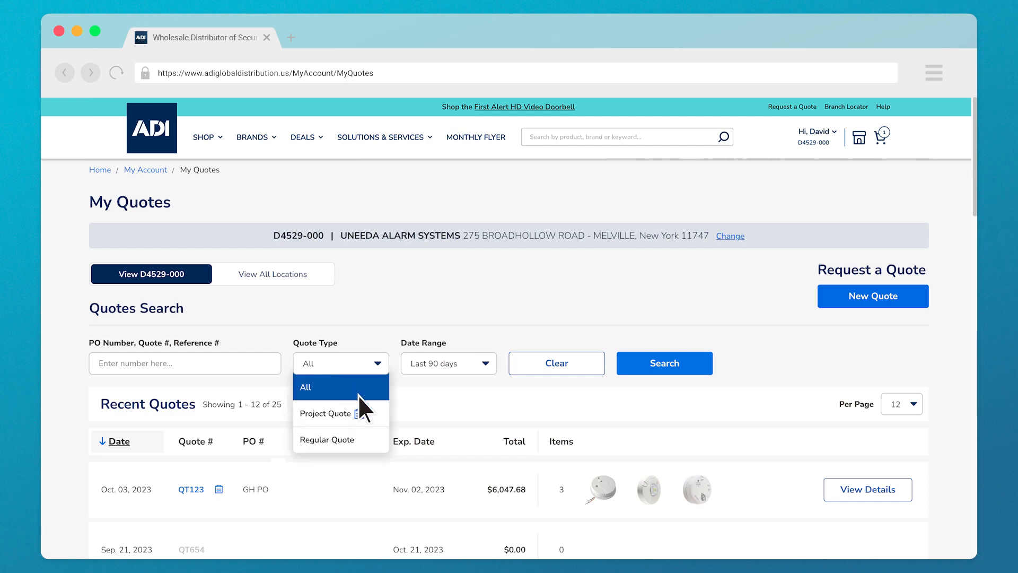
click(324, 413)
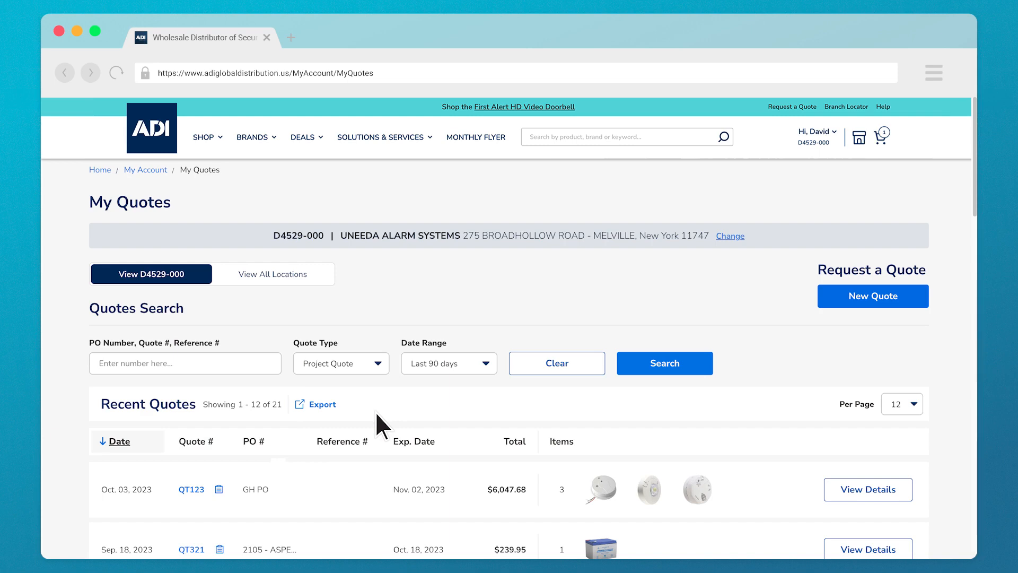
mouse_move(868, 488)
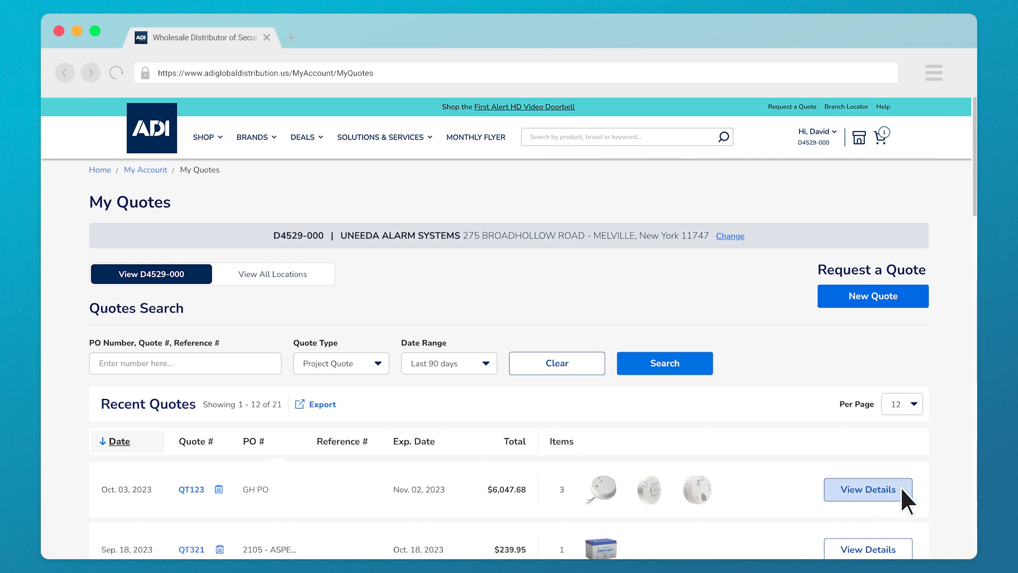
Open QT123, set the Kidde P12040 quantity to 1, and return to My Quotes
click(868, 489)
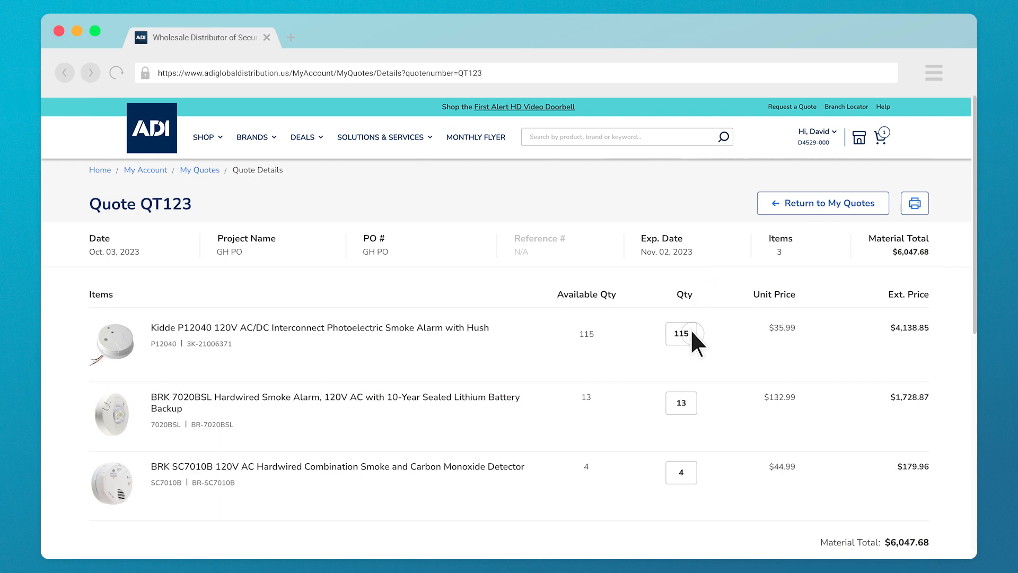
text(1)
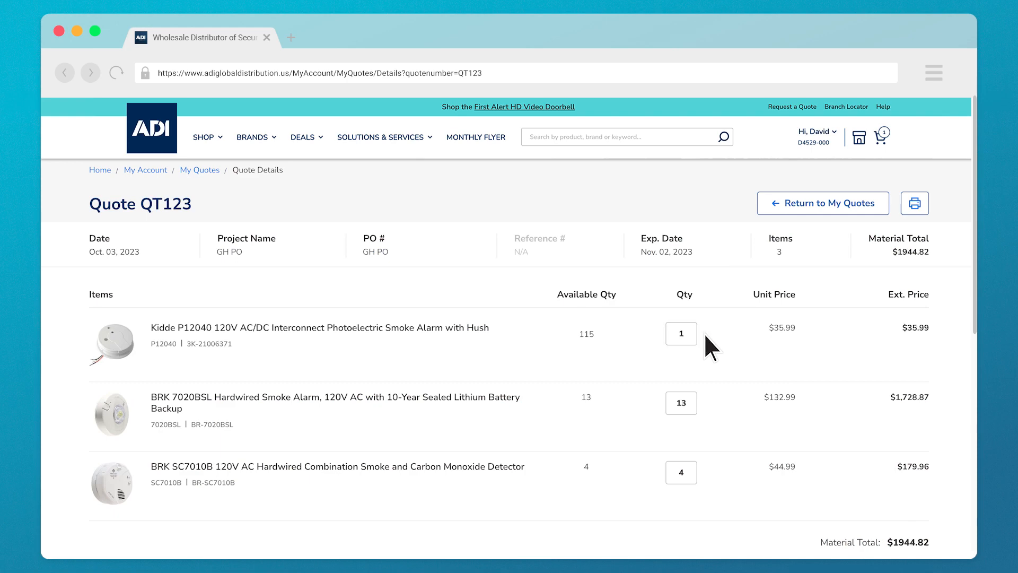
mouse_move(774, 235)
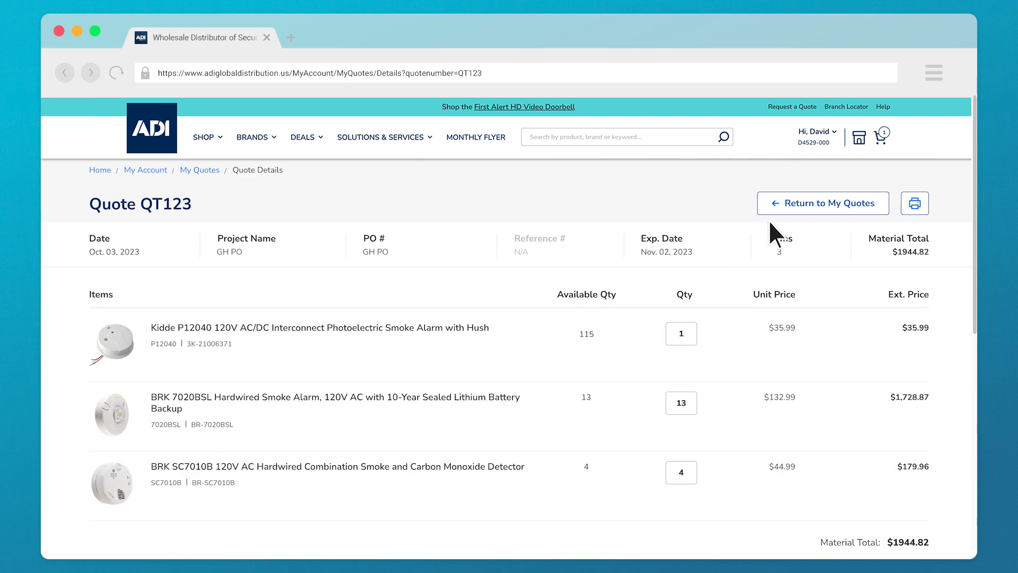
mouse_move(822, 202)
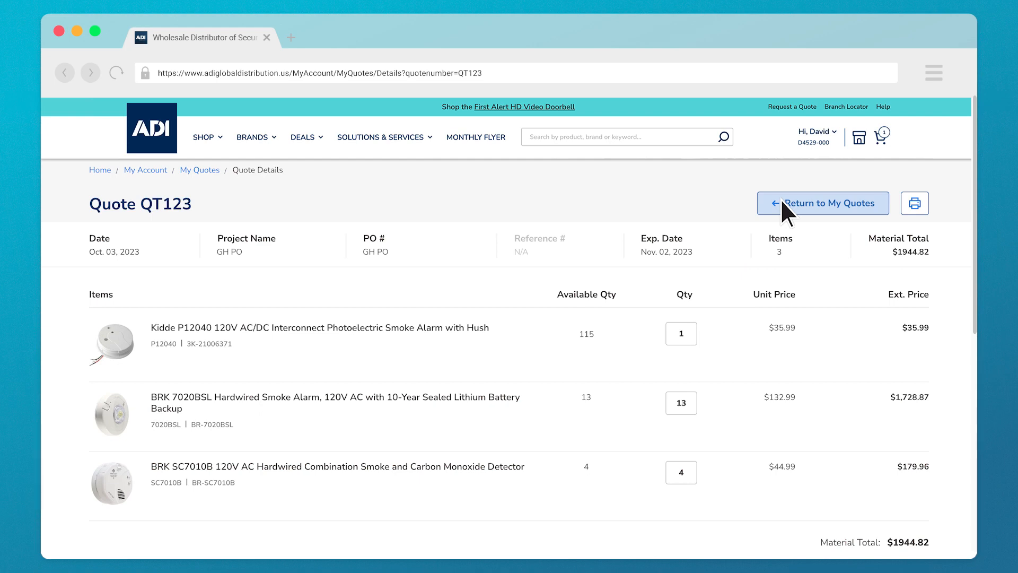
click(822, 203)
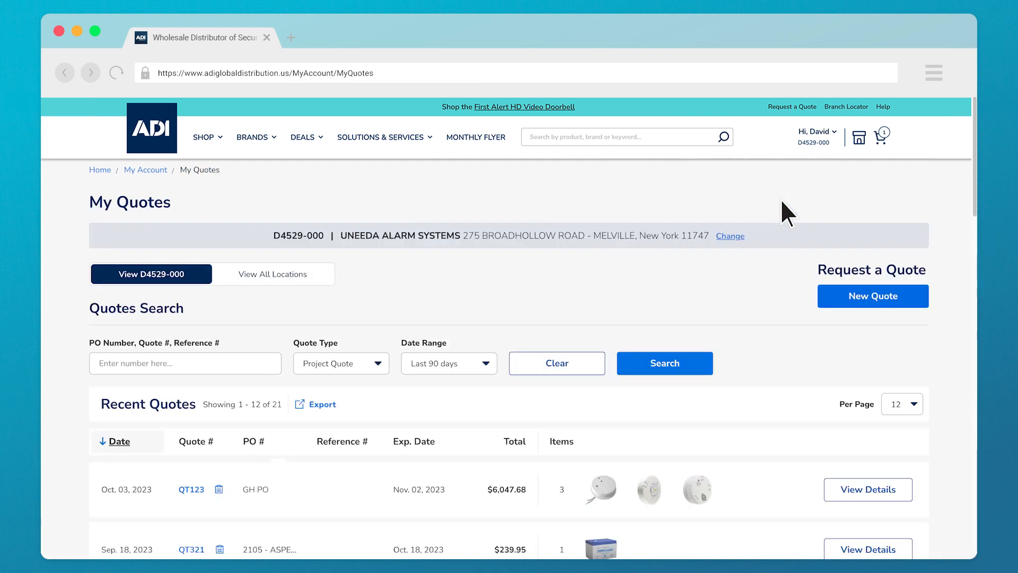
Filter quotes to Regular Quote and open quote QT654's details
click(341, 363)
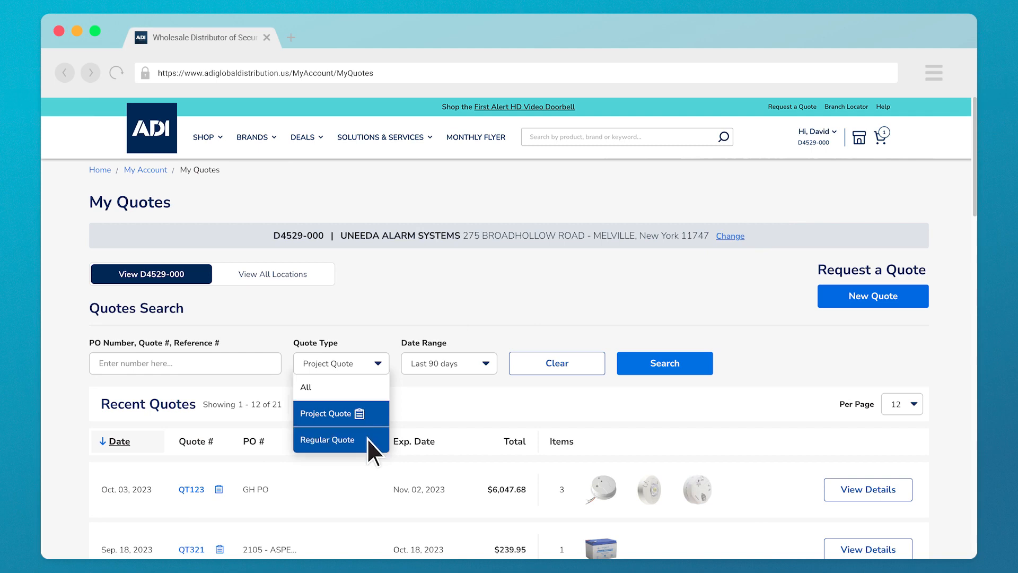
click(327, 439)
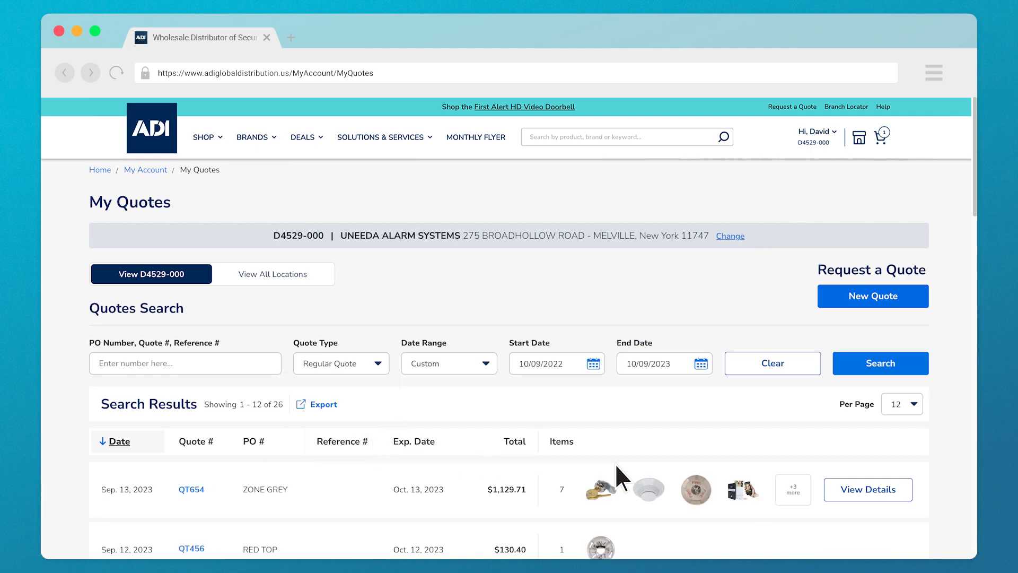
click(191, 489)
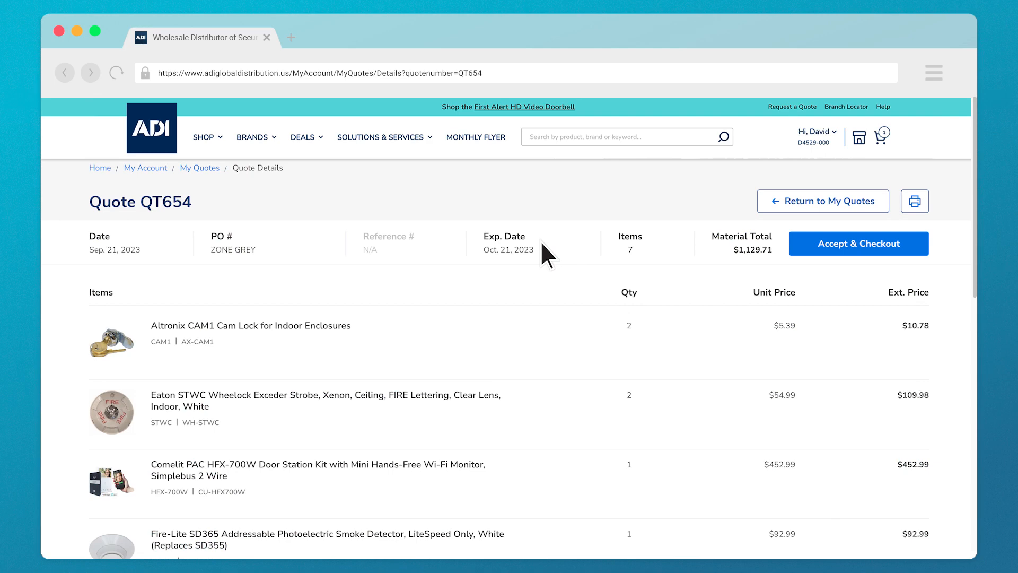
scroll(down, 3)
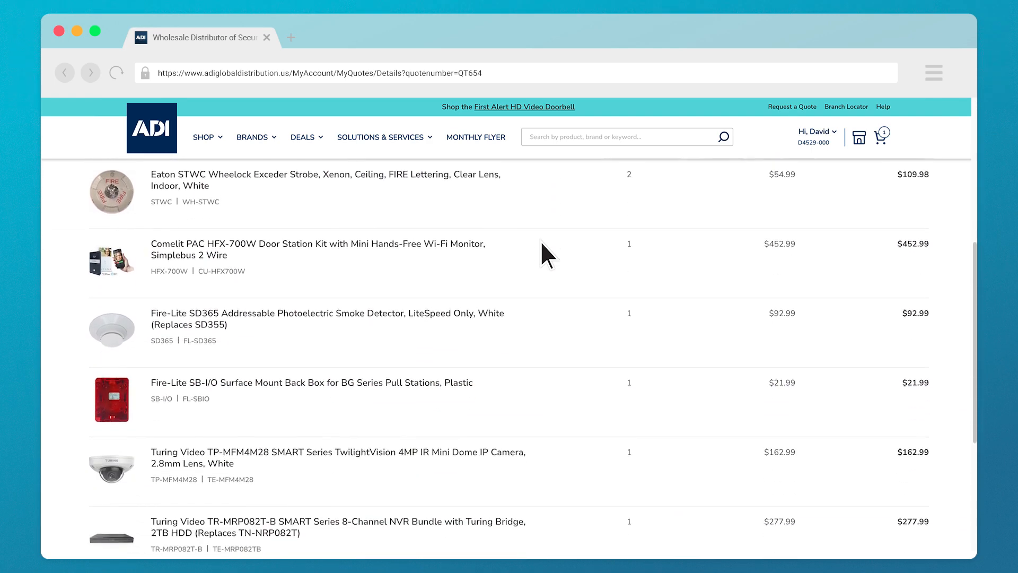
scroll(down, 3)
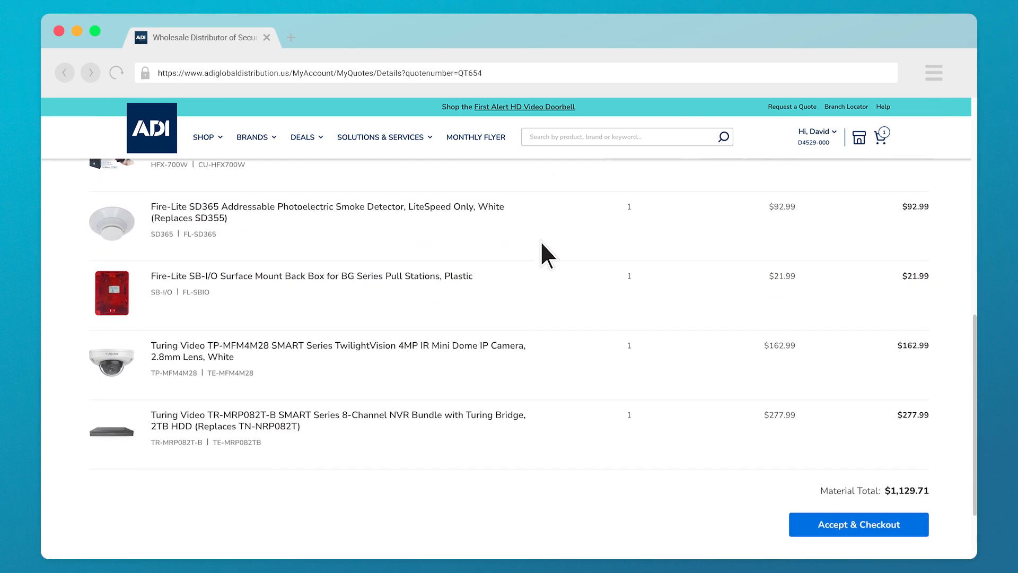
scroll(up, 3)
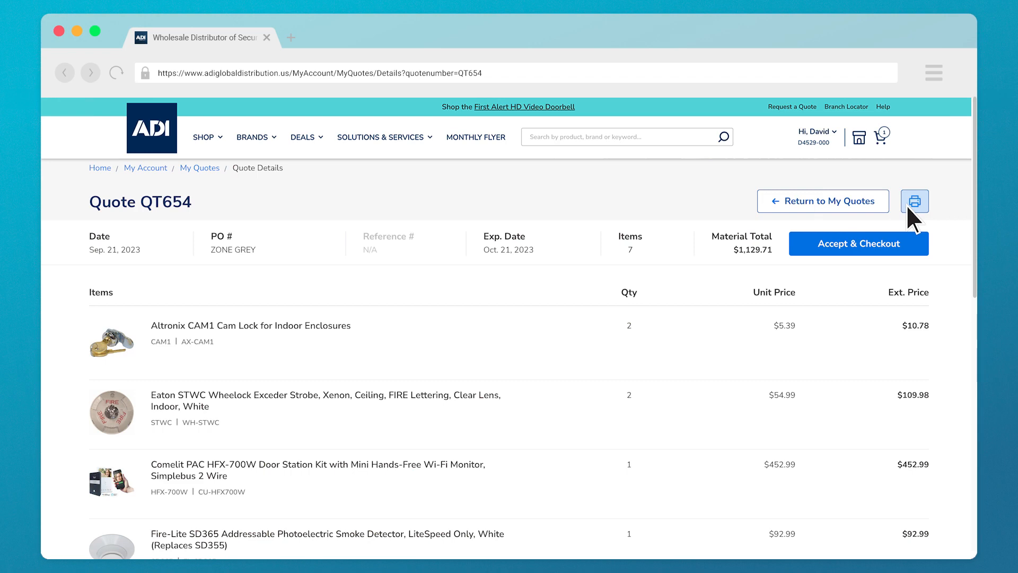
mouse_move(822, 201)
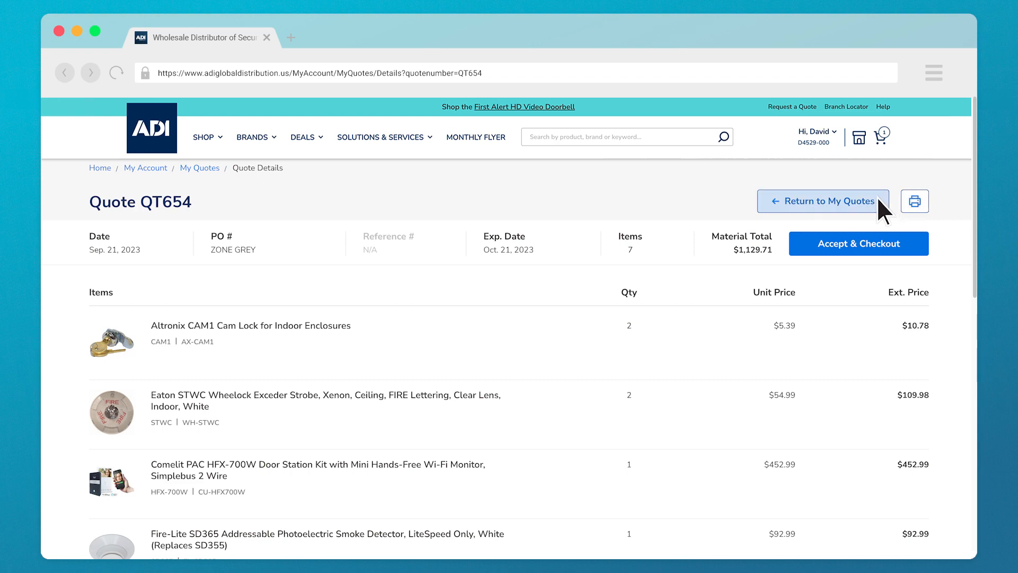
Return from QT654's details to the My Quotes list
click(822, 201)
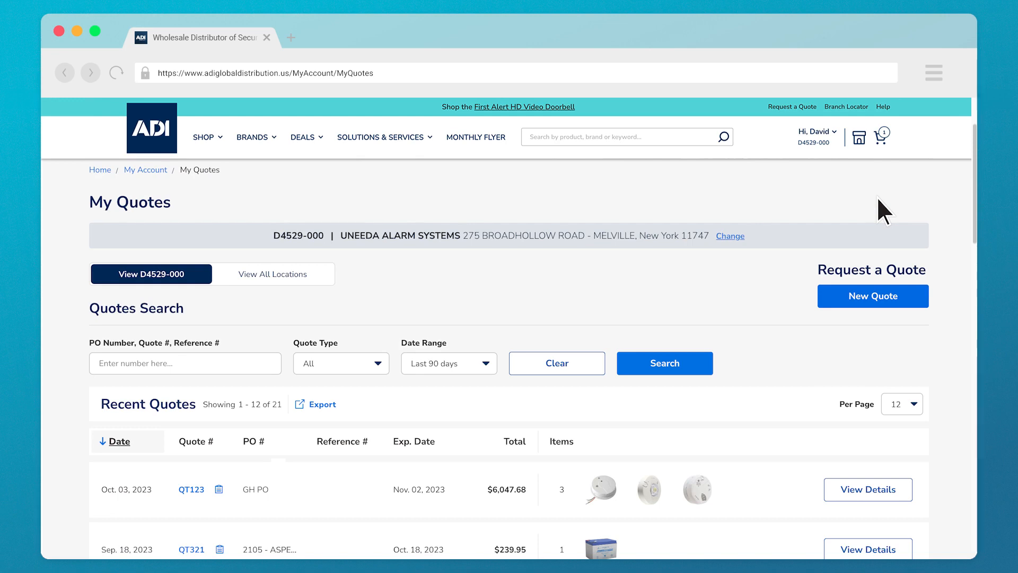
mouse_move(231, 493)
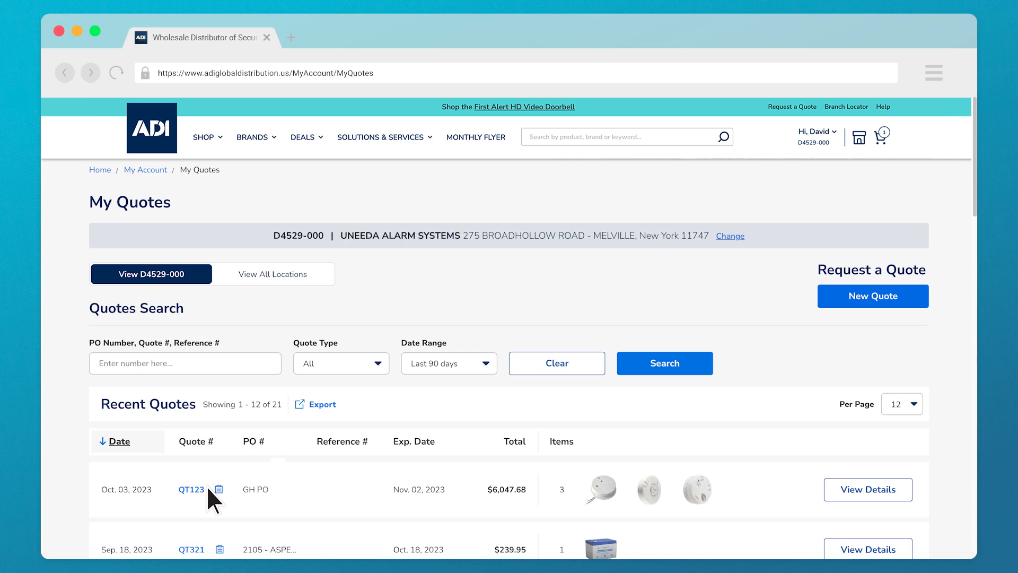
mouse_move(708, 496)
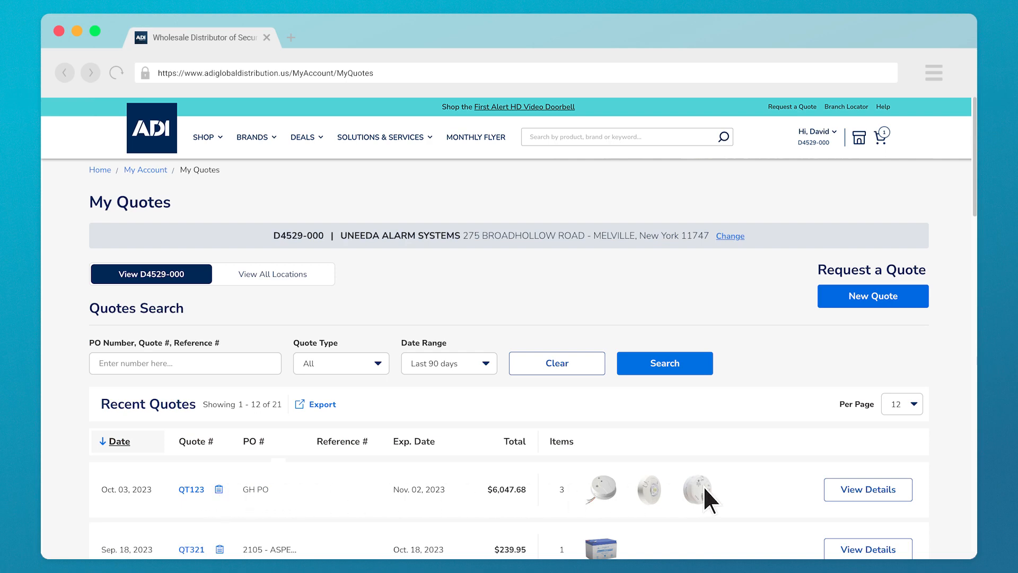
mouse_move(868, 489)
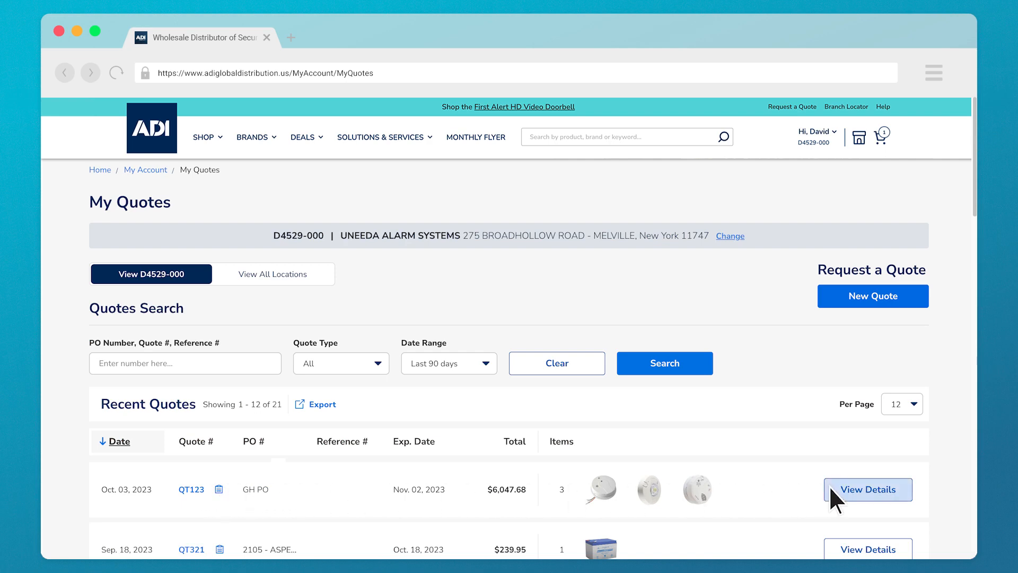
Open quote QT123's details and accept it for checkout
click(867, 489)
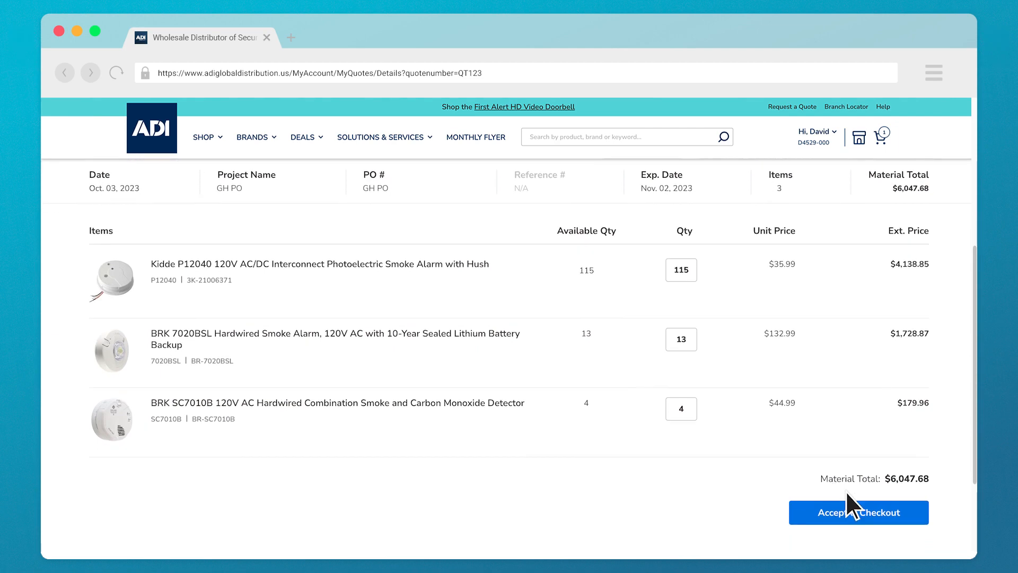
click(858, 512)
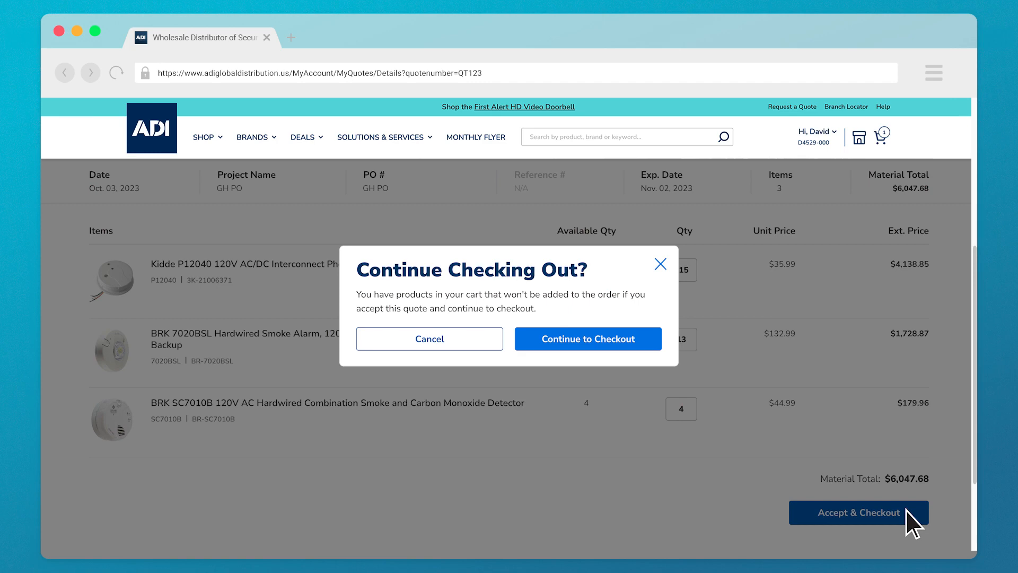
mouse_move(687, 300)
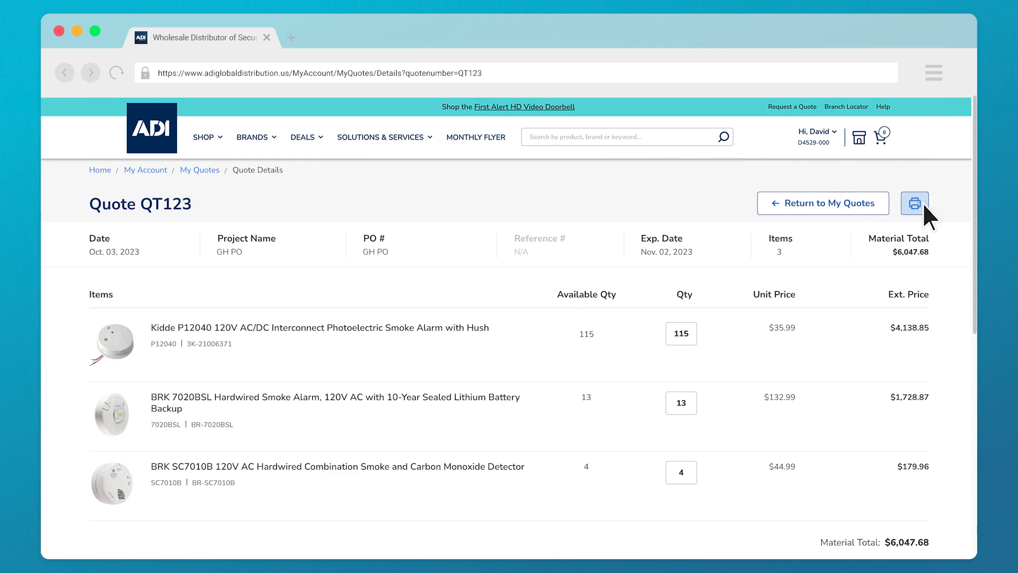
click(914, 202)
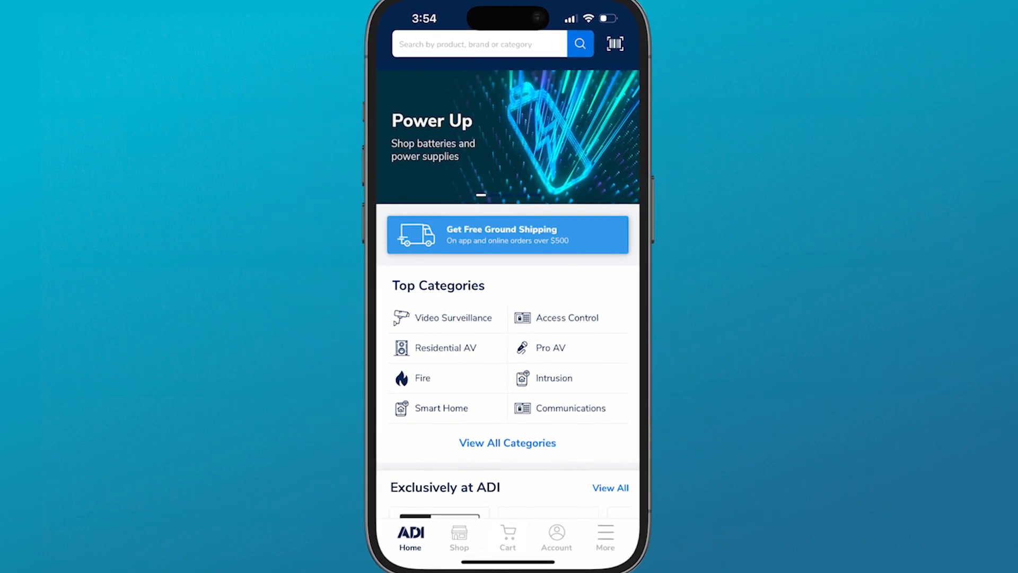
Open the $6,047.68 quote from Account, review its BRK items, and accept it
click(556, 532)
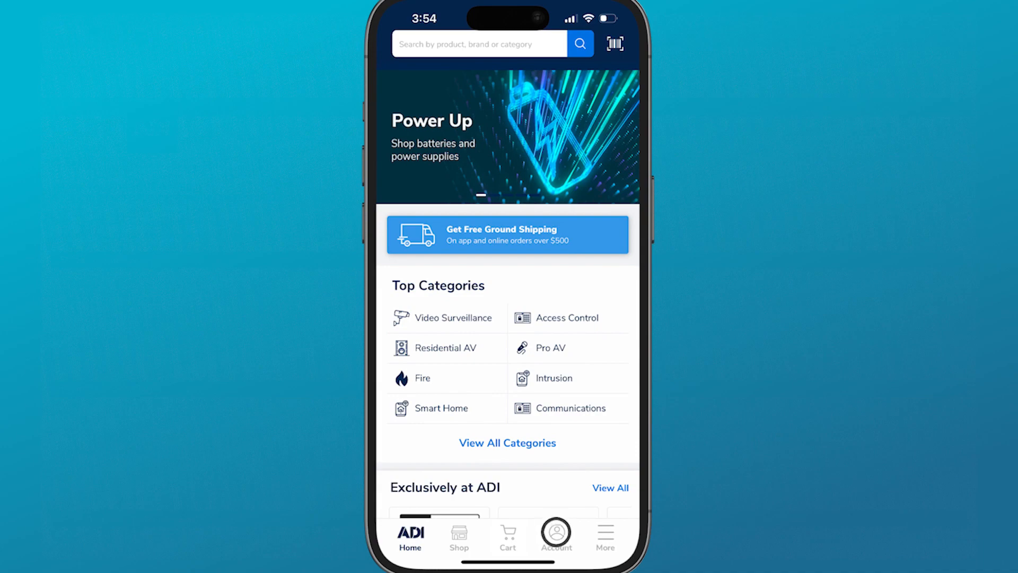
click(555, 532)
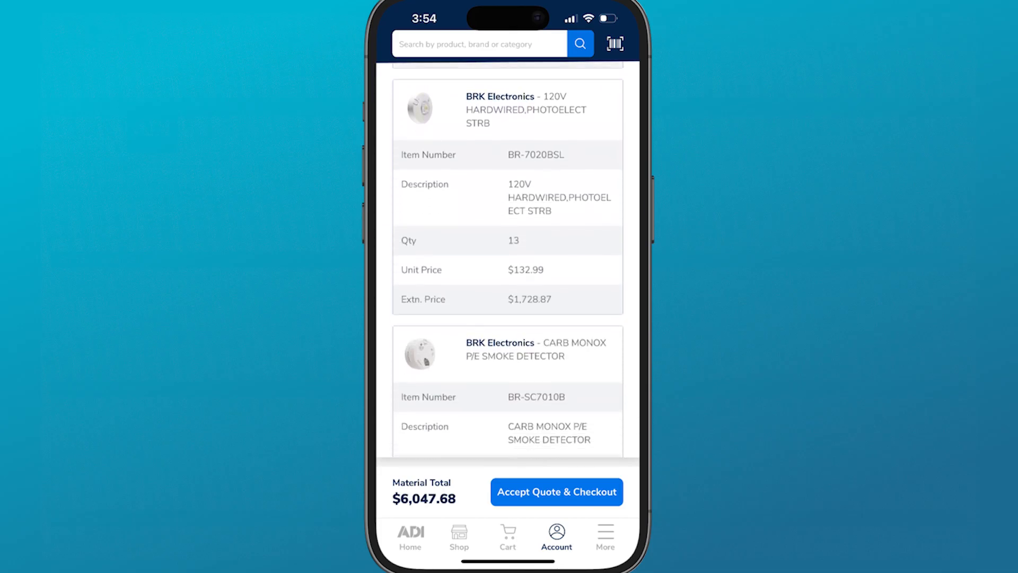
scroll(down, 3)
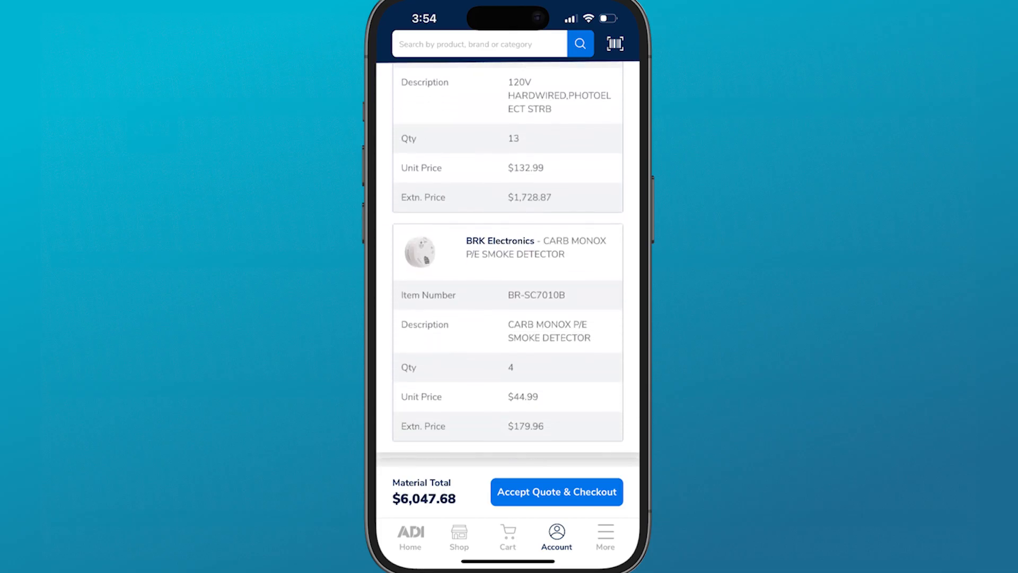
click(555, 492)
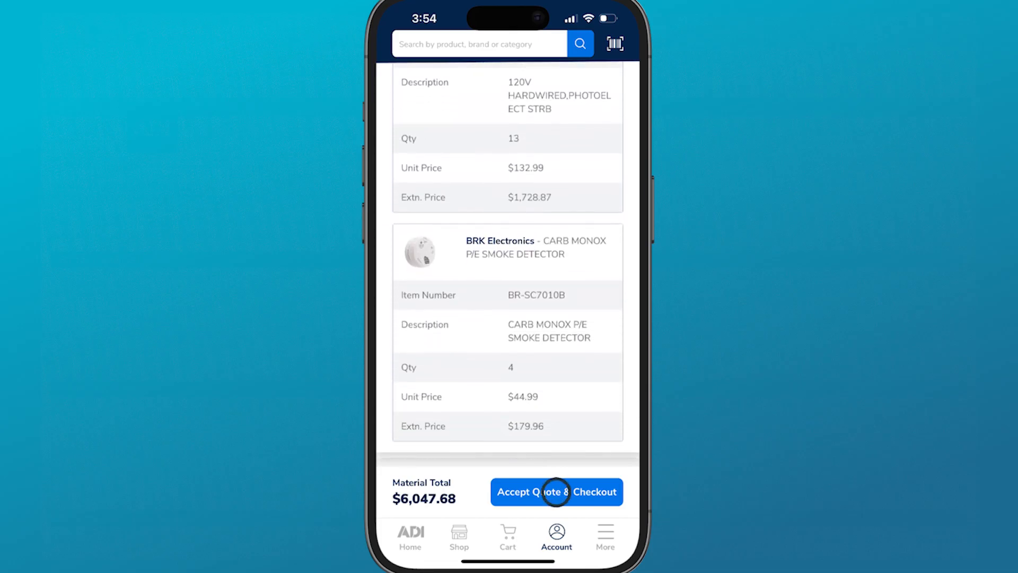
Confirm and place the order for quote QT123, then view it pending in Order History
click(555, 491)
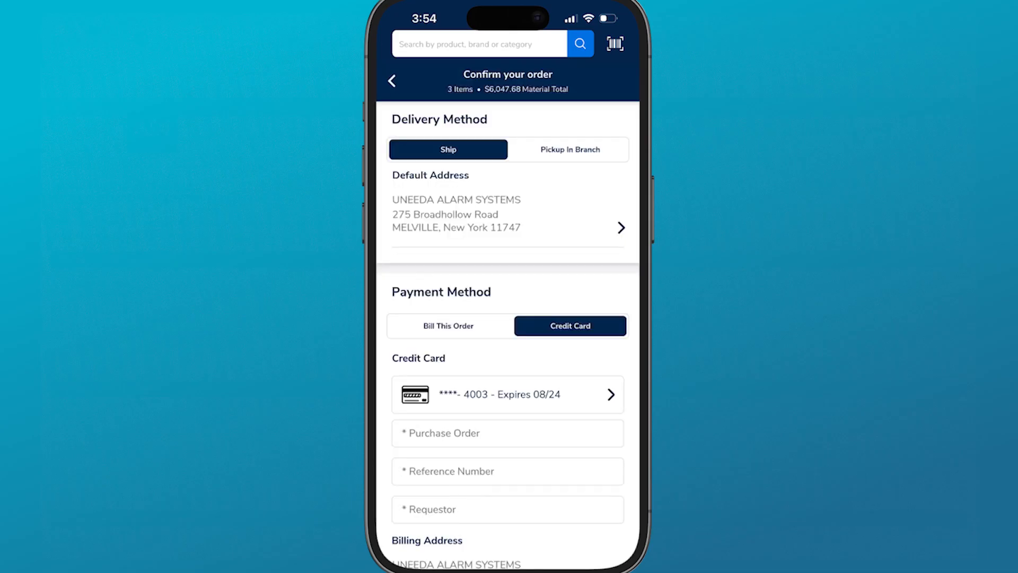
scroll(down, 3)
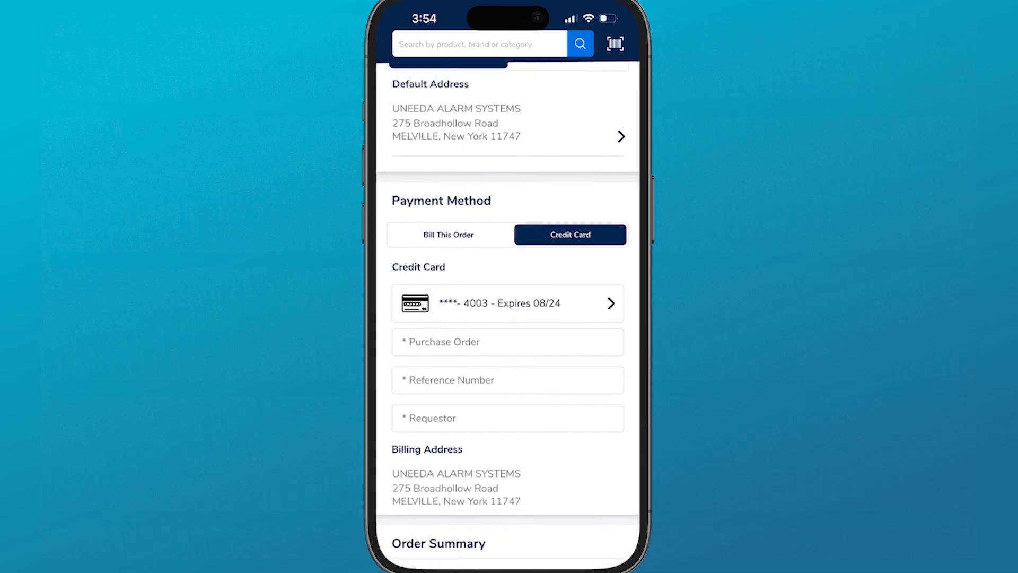
scroll(down, 3)
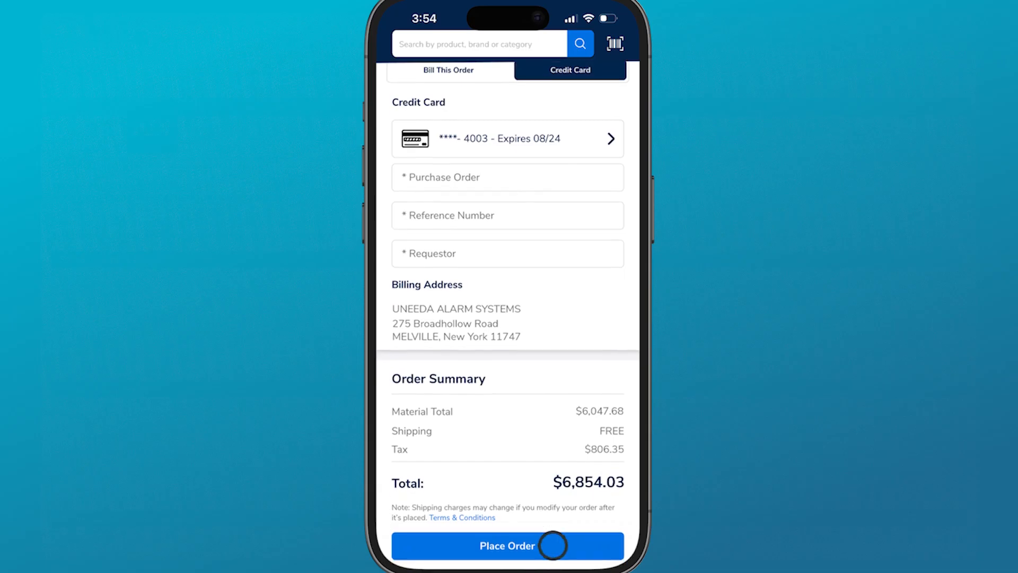
click(508, 545)
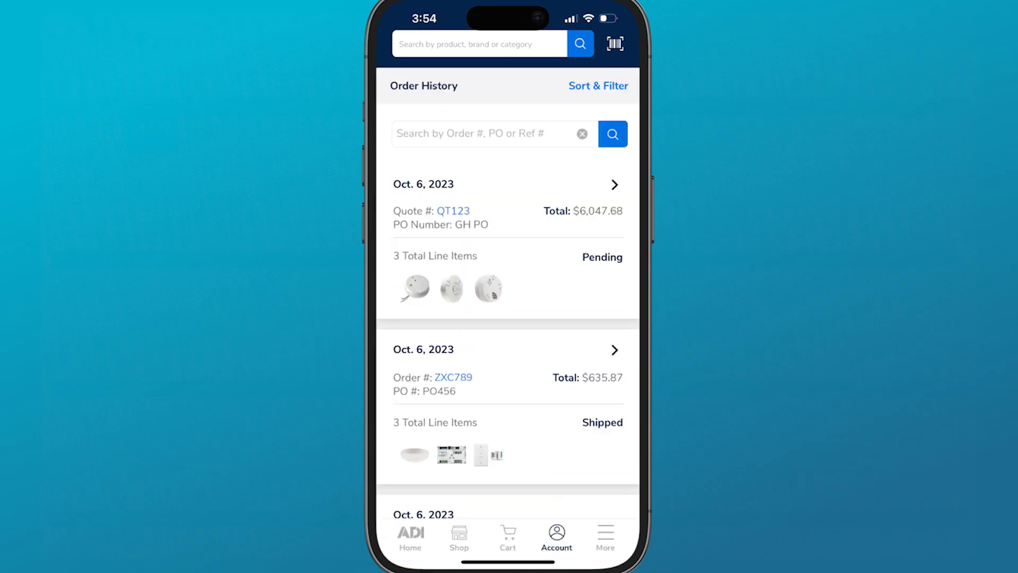